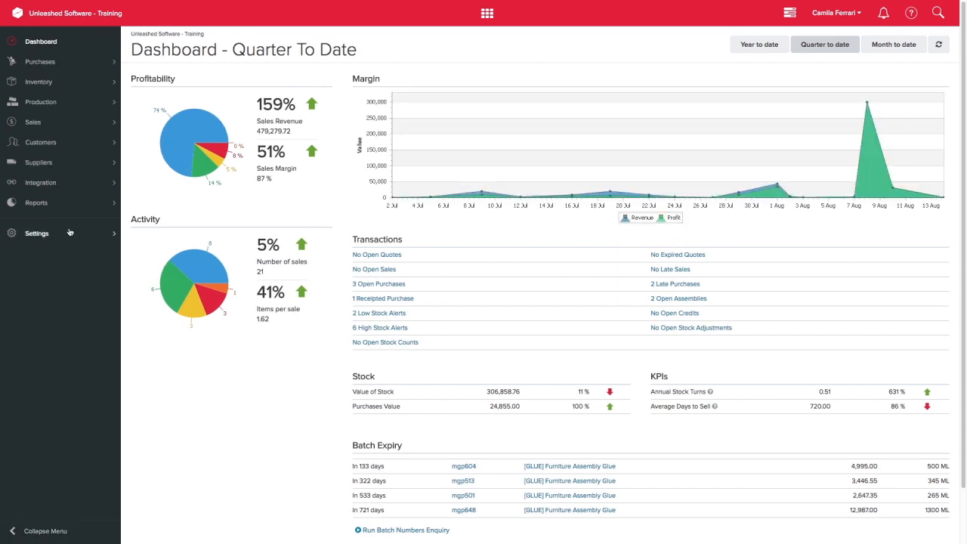
Go to the System Prefixes page under Settings.
left_click(36, 233)
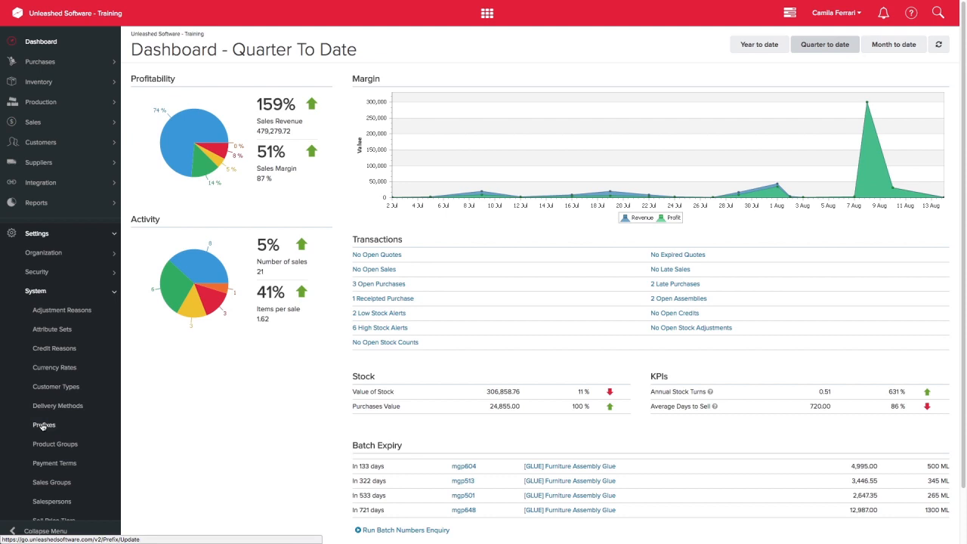
left_click(44, 425)
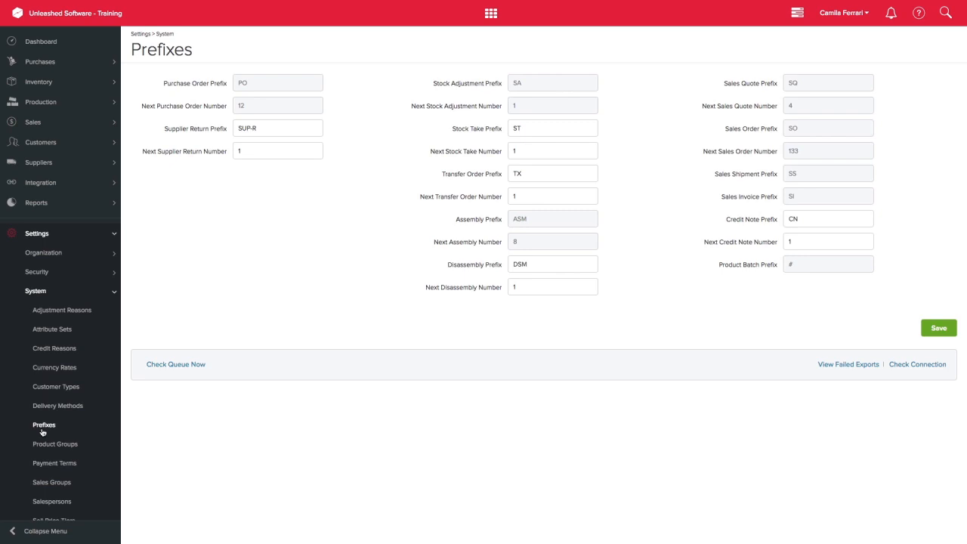
scroll("down", 3)
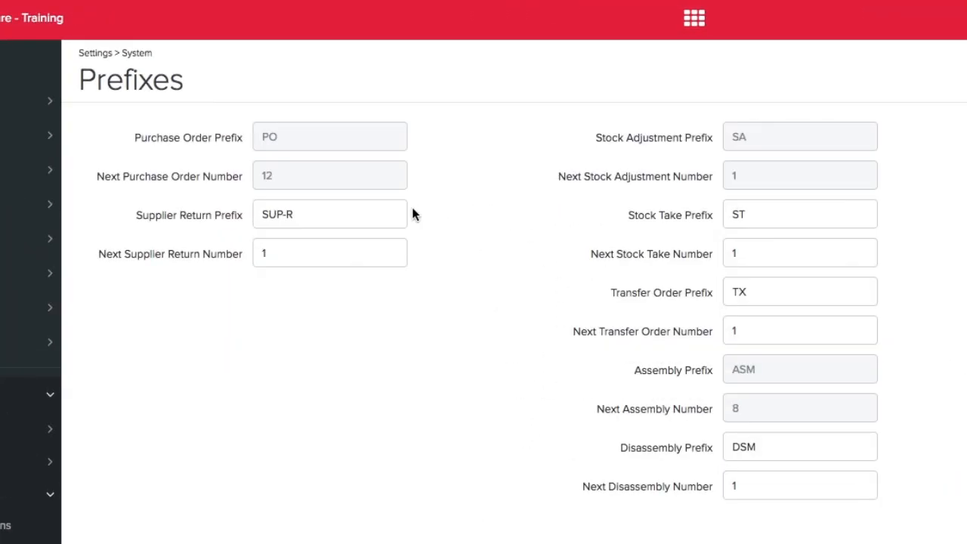
Replace the Supplier Return Prefix SUP-R with SR and save the prefixes.
double_click(277, 214)
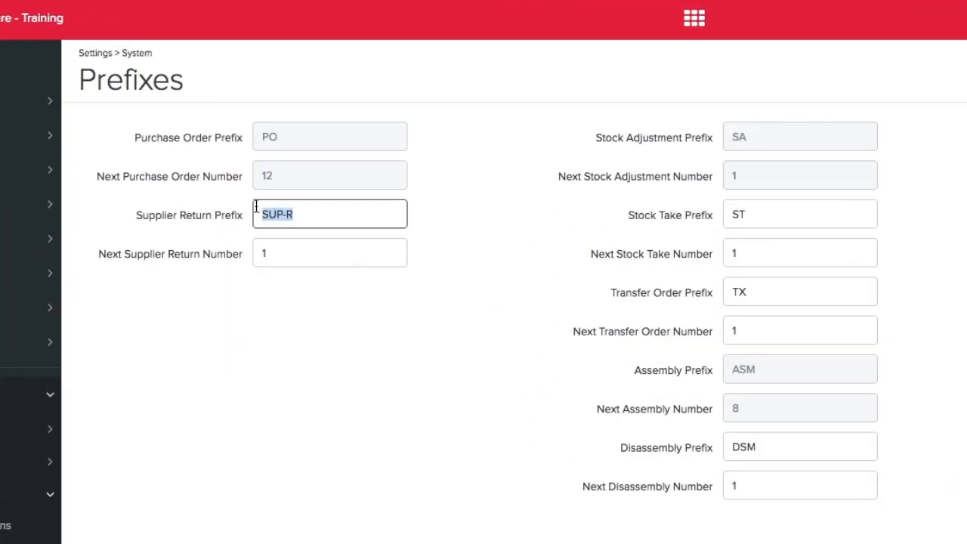
type("S")
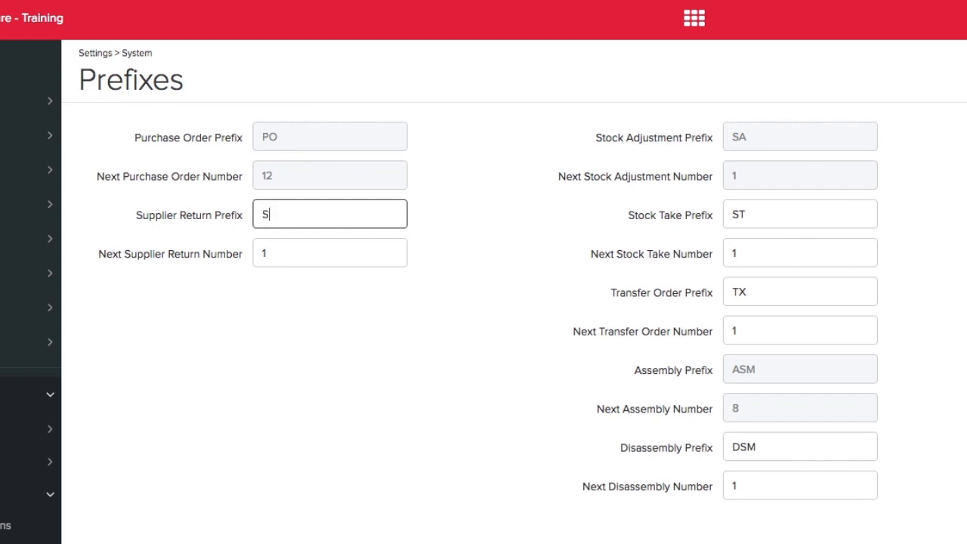
left_click(939, 328)
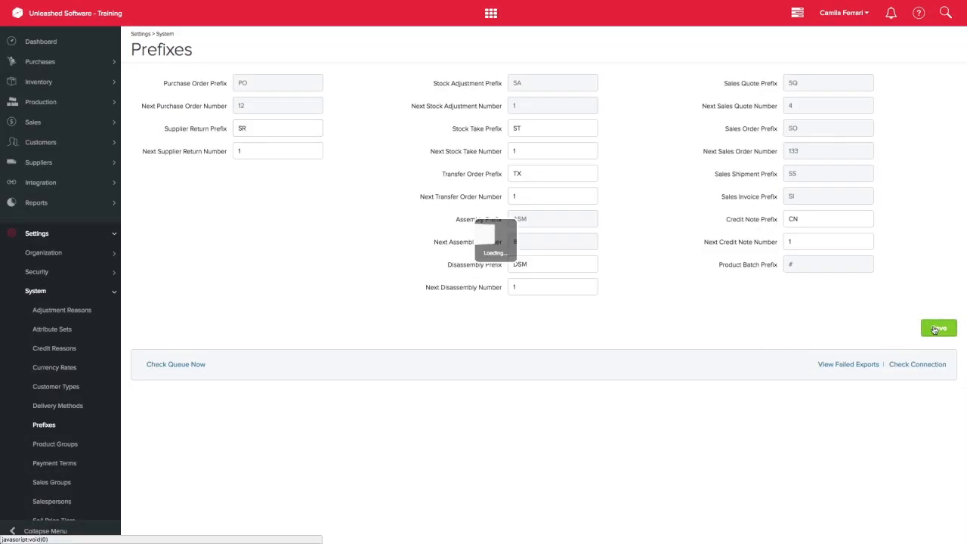